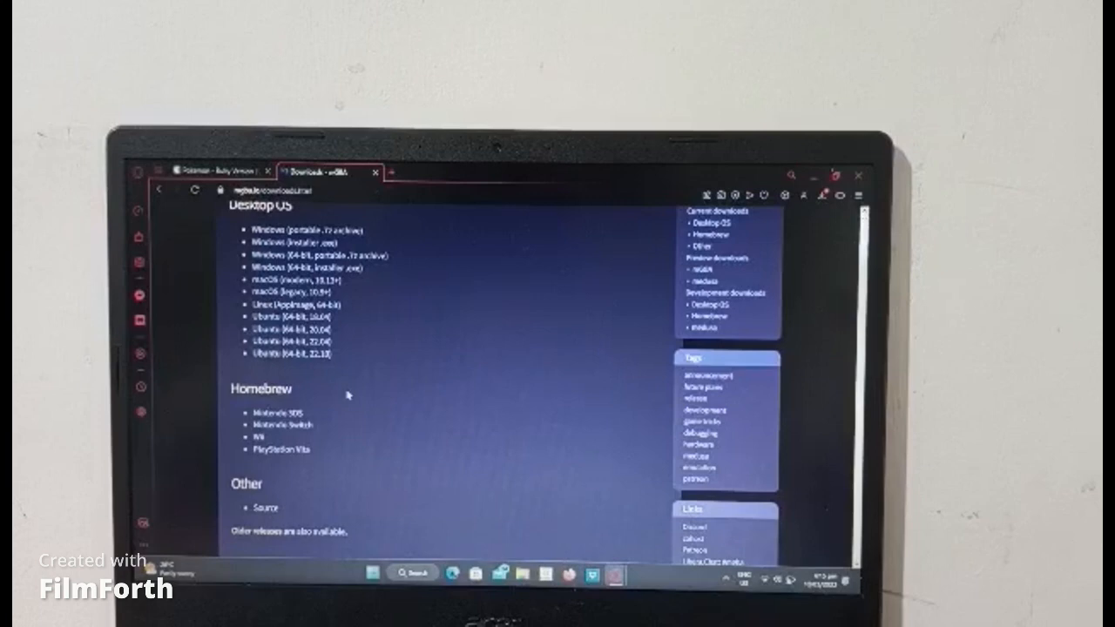
mouse_move(549, 383)
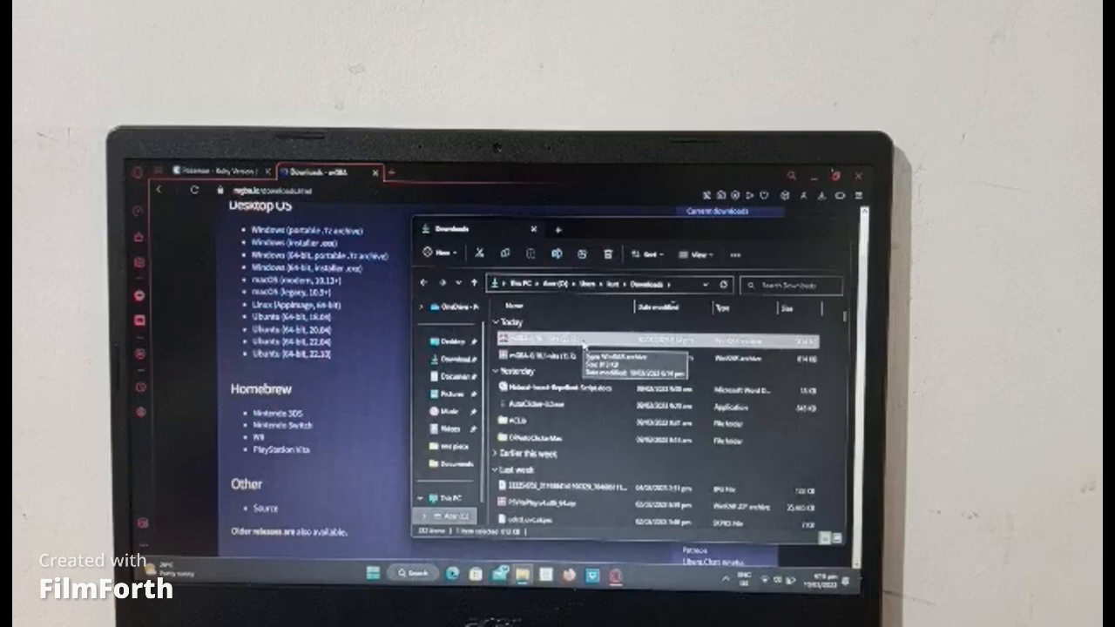
- Show the context menu for today's mGBA archive in Downloads
right_click(541, 340)
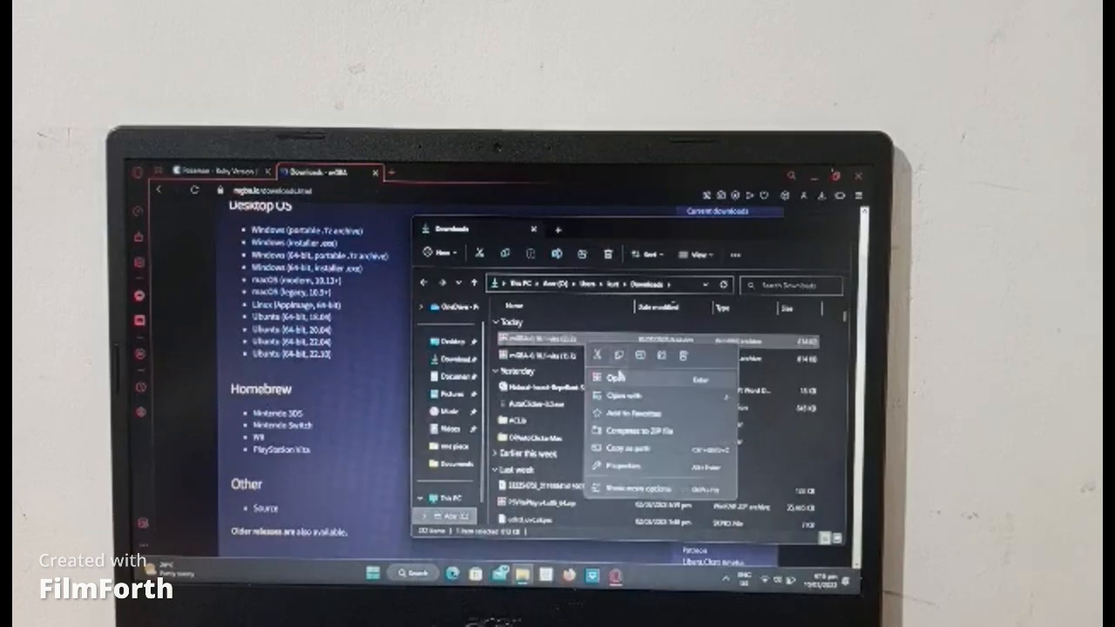